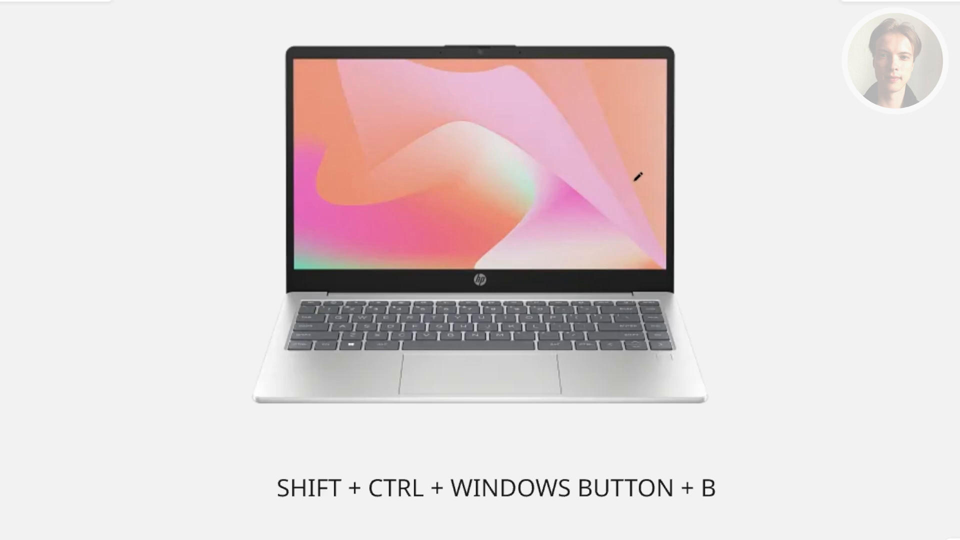
mouse_move(672, 336)
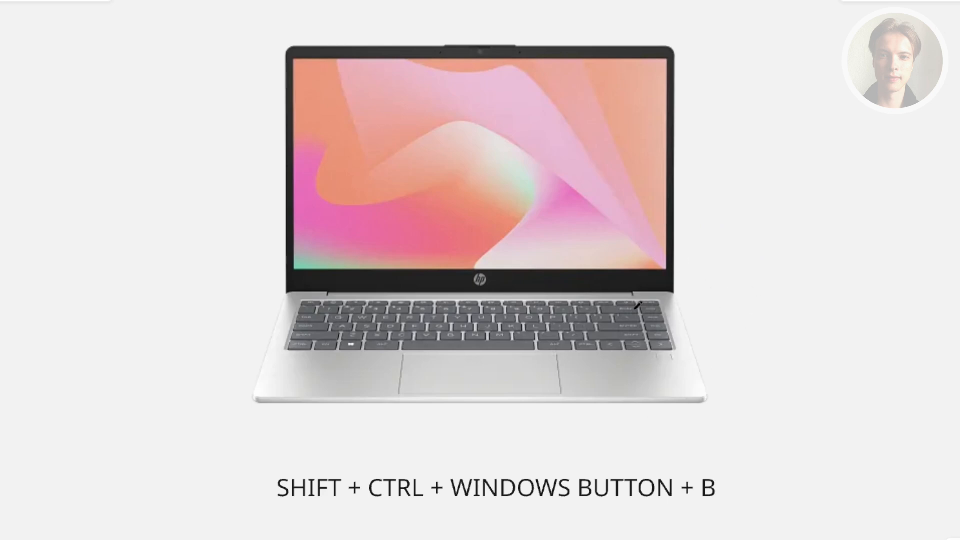
mouse_move(706, 282)
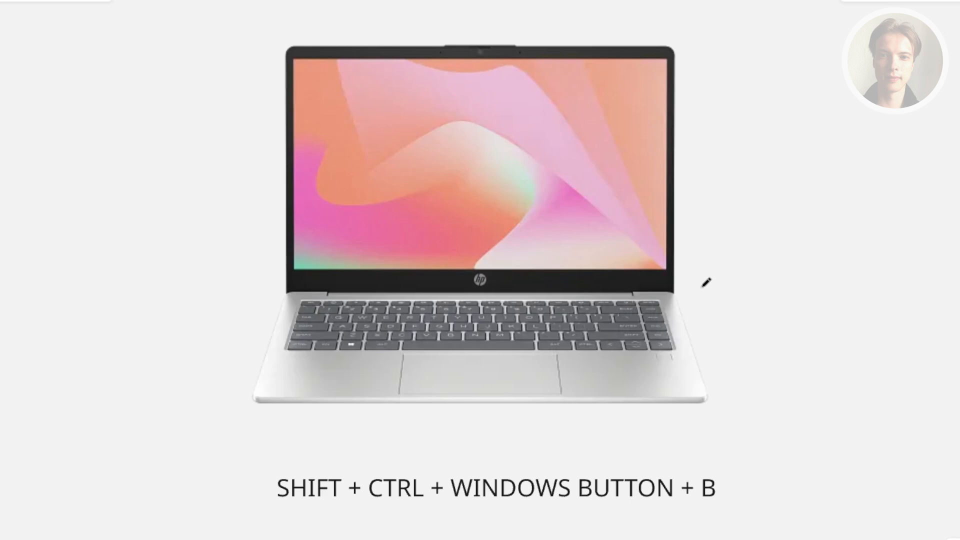
mouse_move(666, 262)
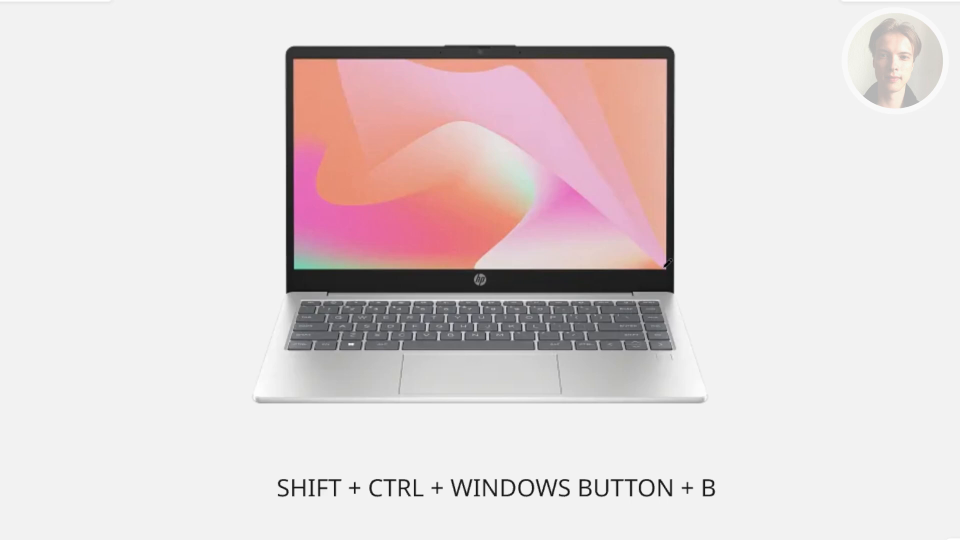
mouse_move(306, 215)
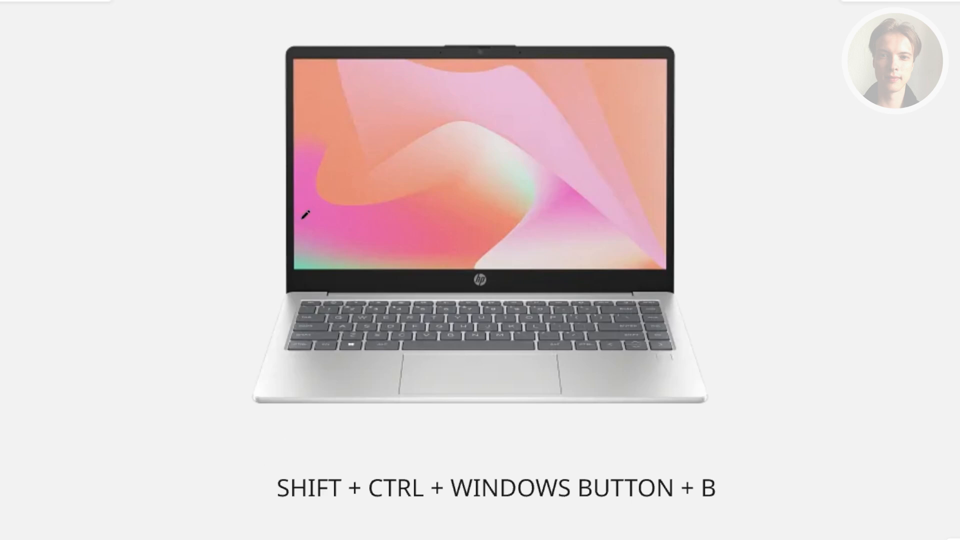
mouse_move(300, 248)
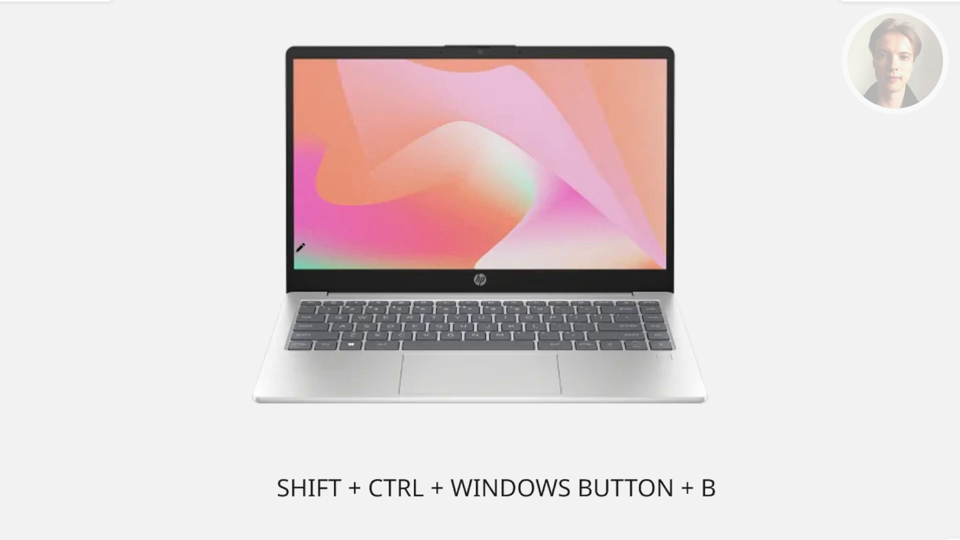
mouse_move(378, 124)
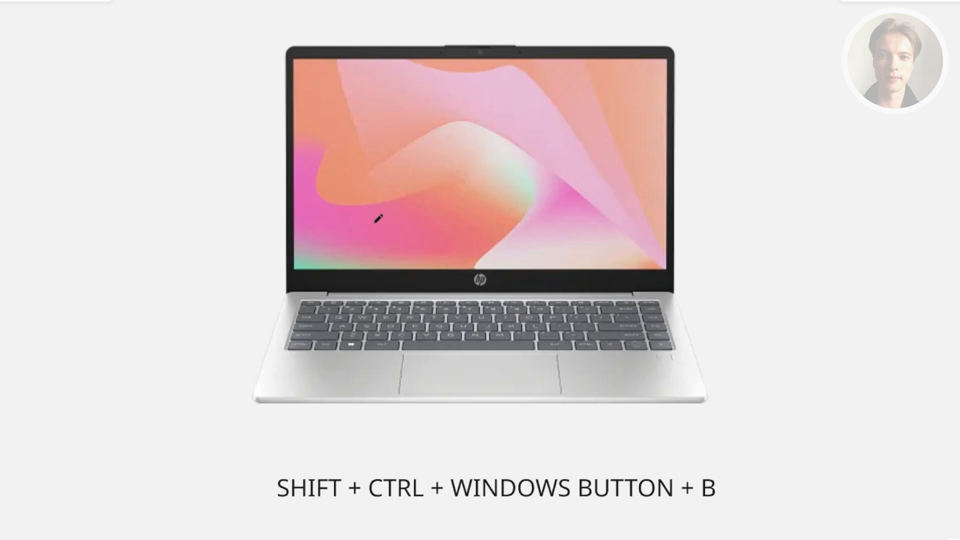
mouse_move(663, 267)
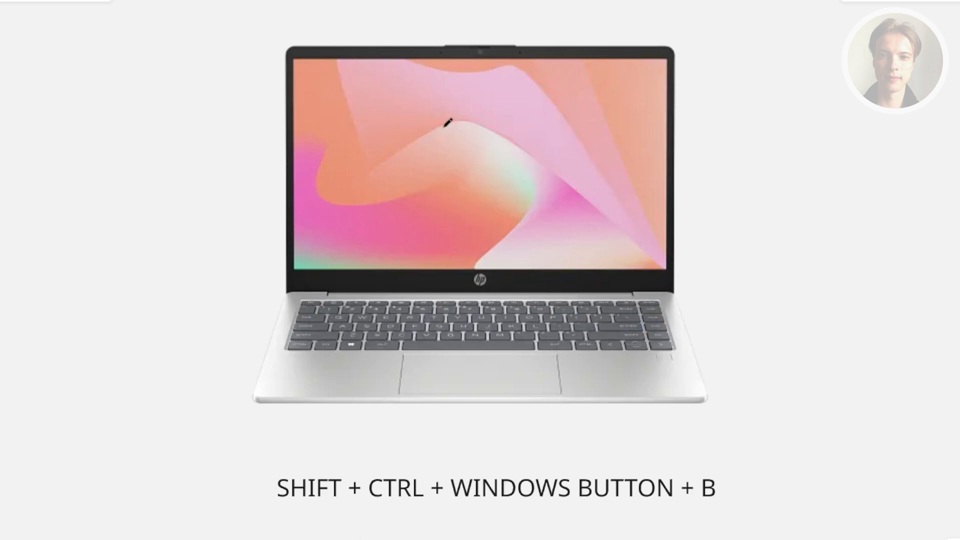
mouse_move(834, 158)
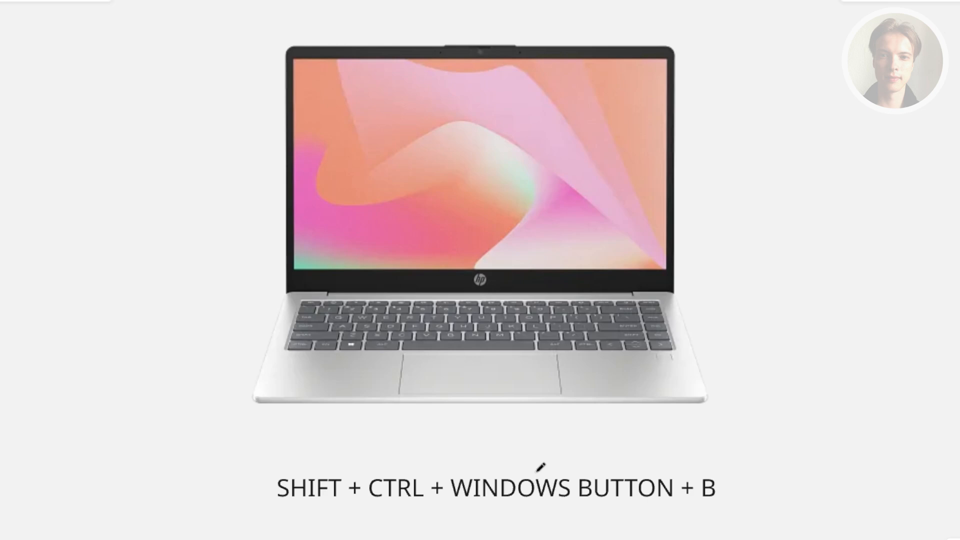
mouse_move(9, 234)
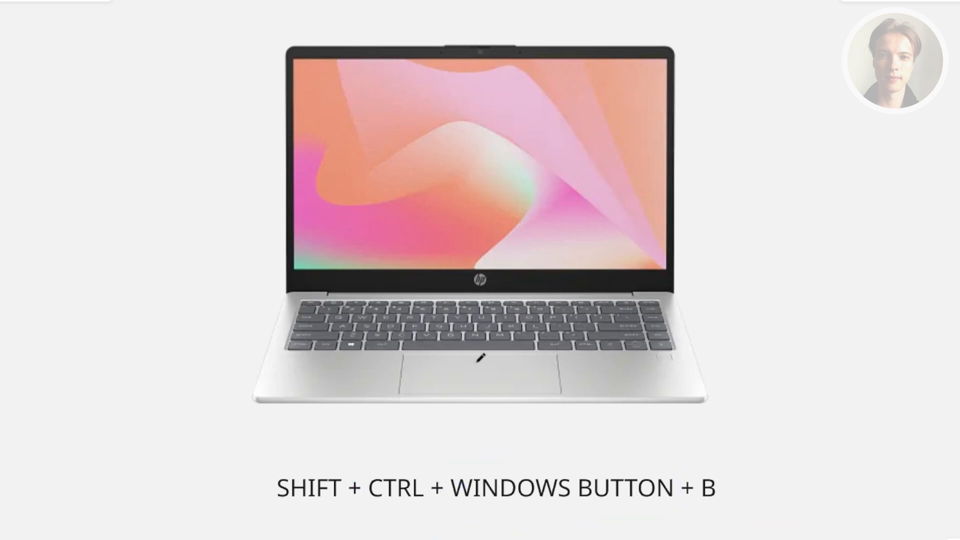
mouse_move(395, 287)
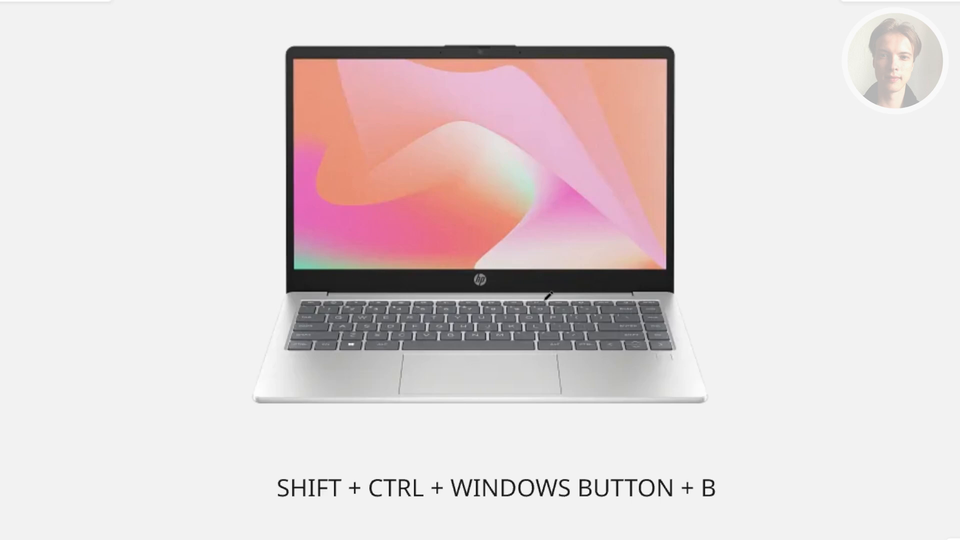
mouse_move(739, 407)
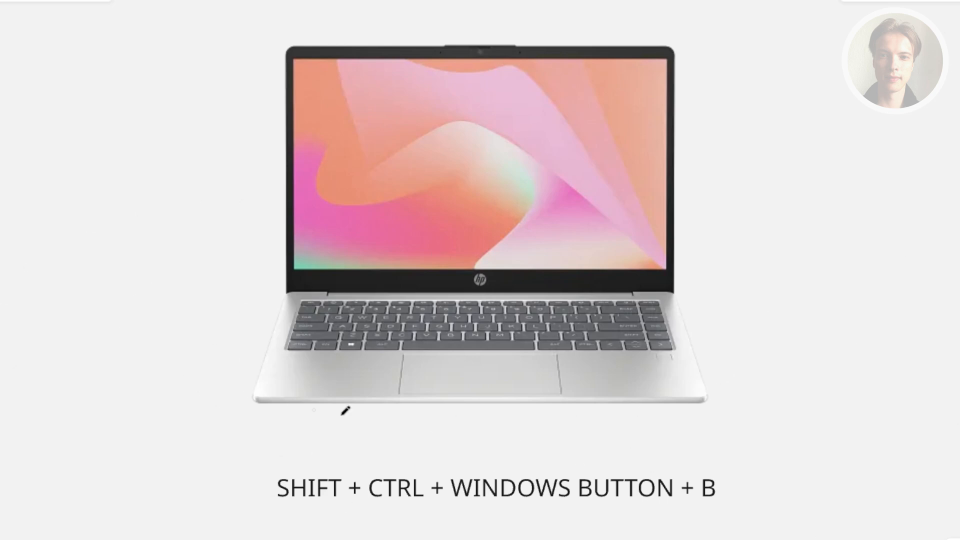
mouse_move(728, 403)
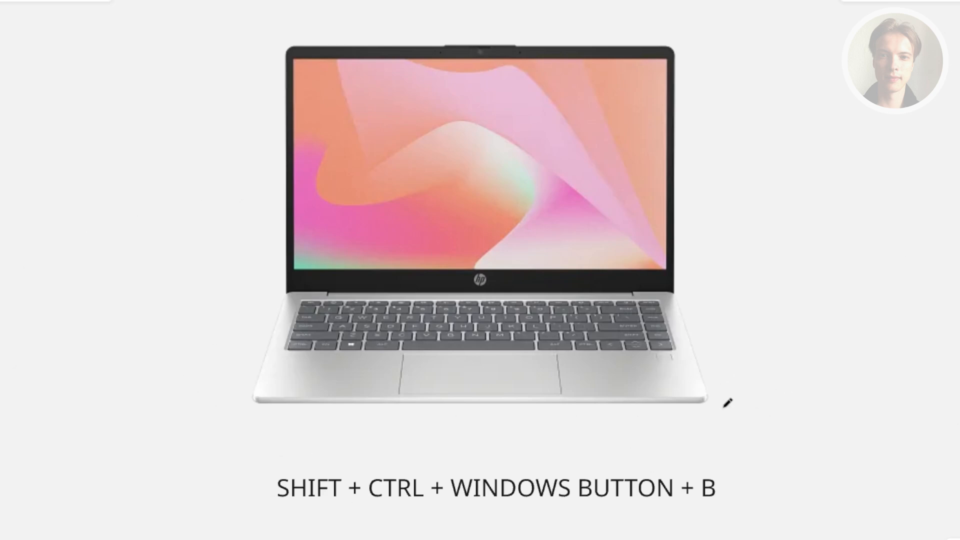
mouse_move(727, 322)
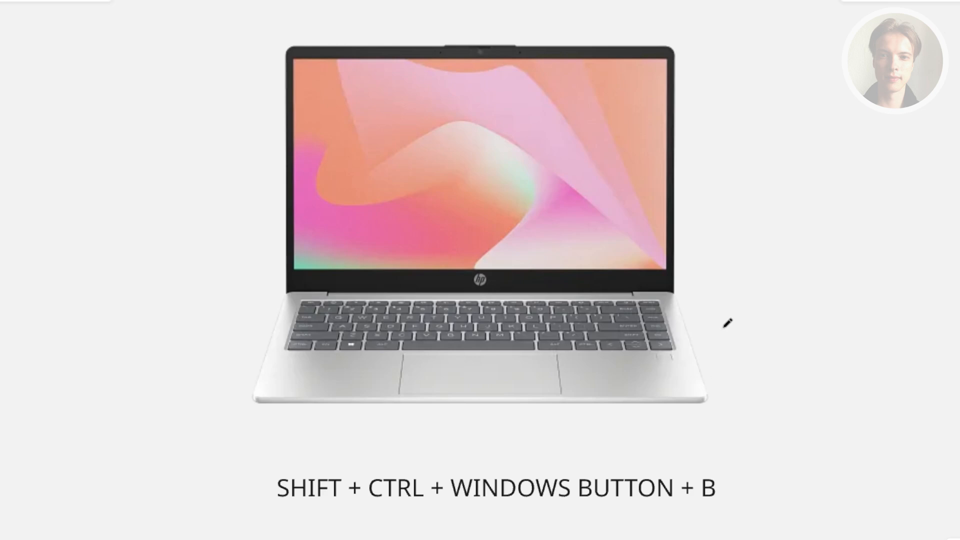